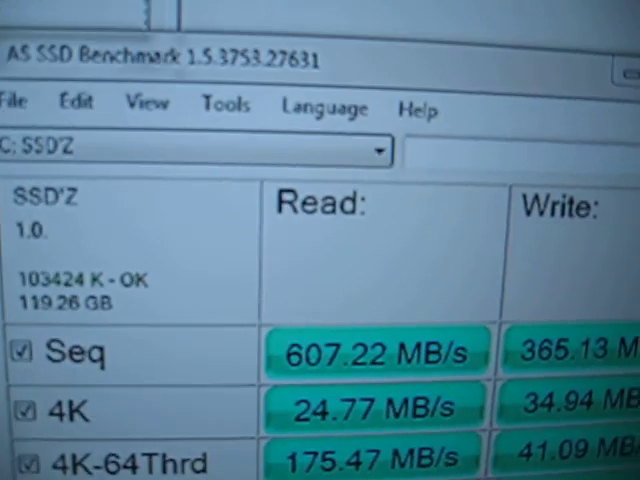
Launch a BootRacer boot race and confirm the immediate Windows 7 restart.
scroll("down", 3)
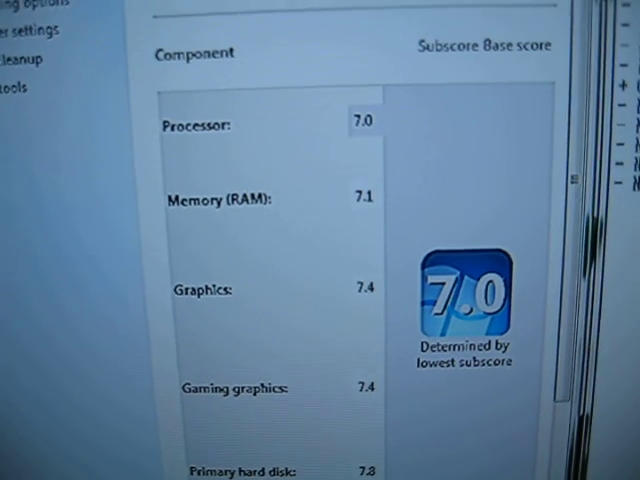
scroll("down", 3)
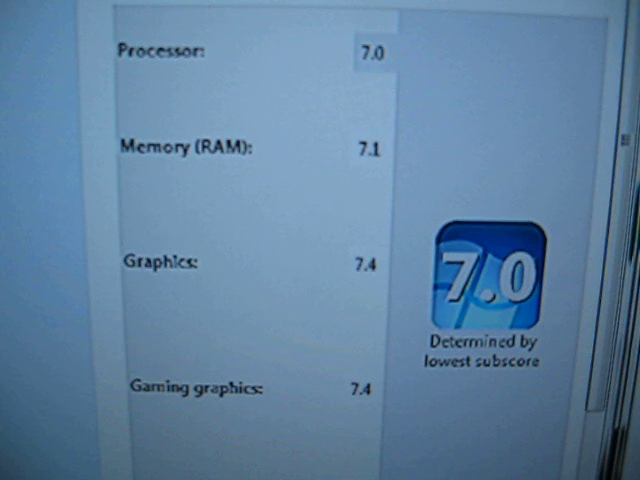
scroll("up", 3)
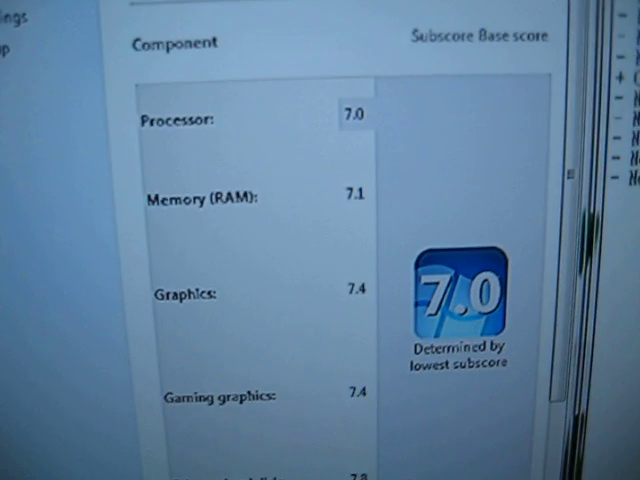
scroll("down", 3)
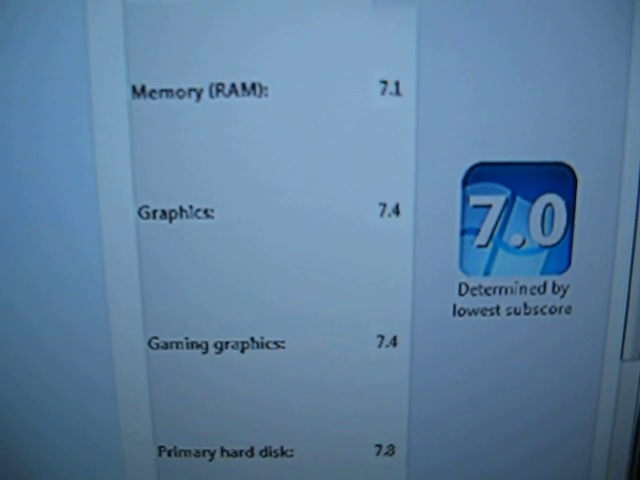
scroll("up", 3)
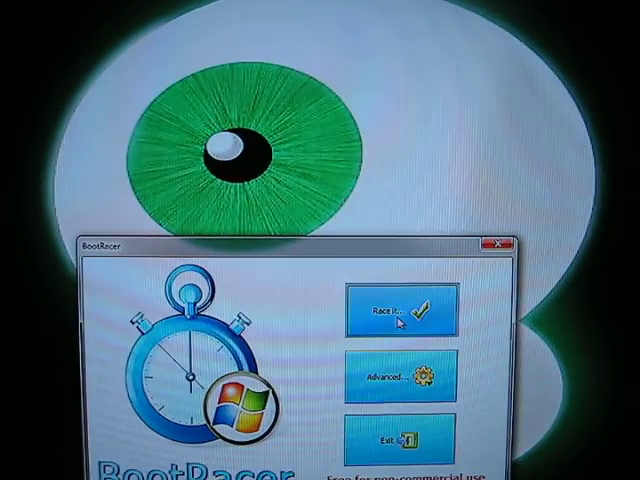
left_click(399, 310)
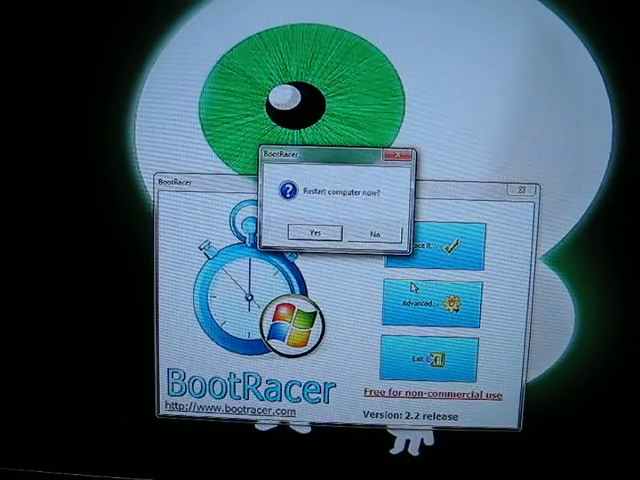
left_click(314, 231)
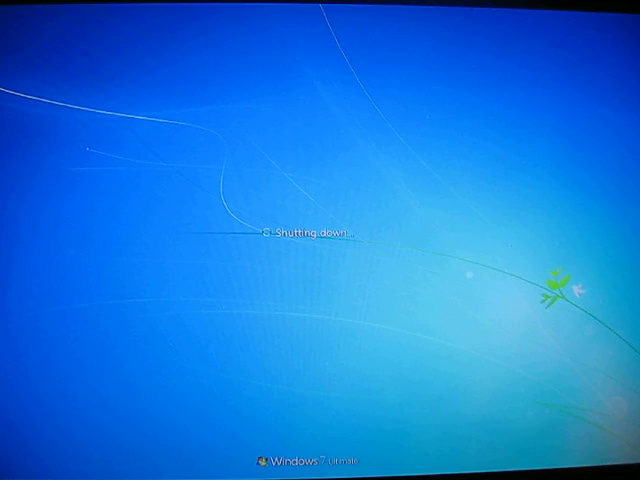